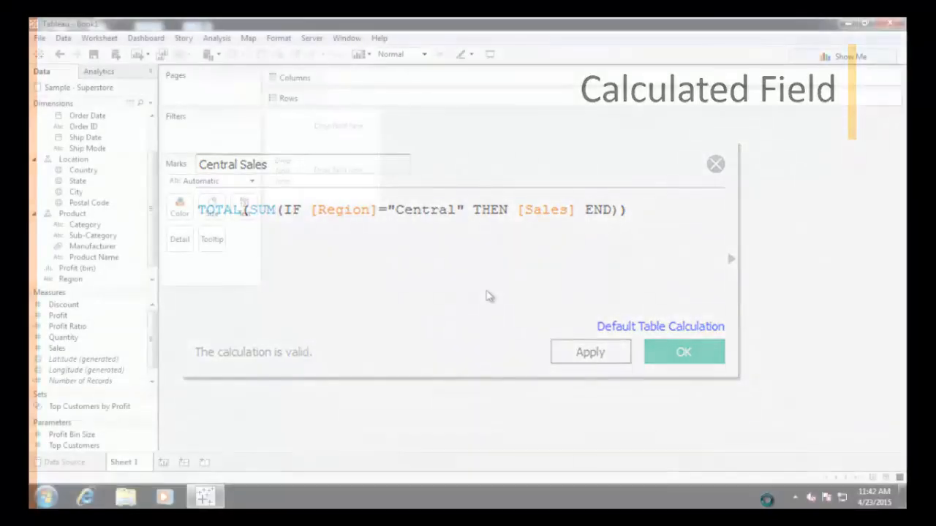
- Build a continuous line chart of Sales via Show Me and switch the date axis to continuous Month
{"action": "left_click", "coordinate": [683, 351]}
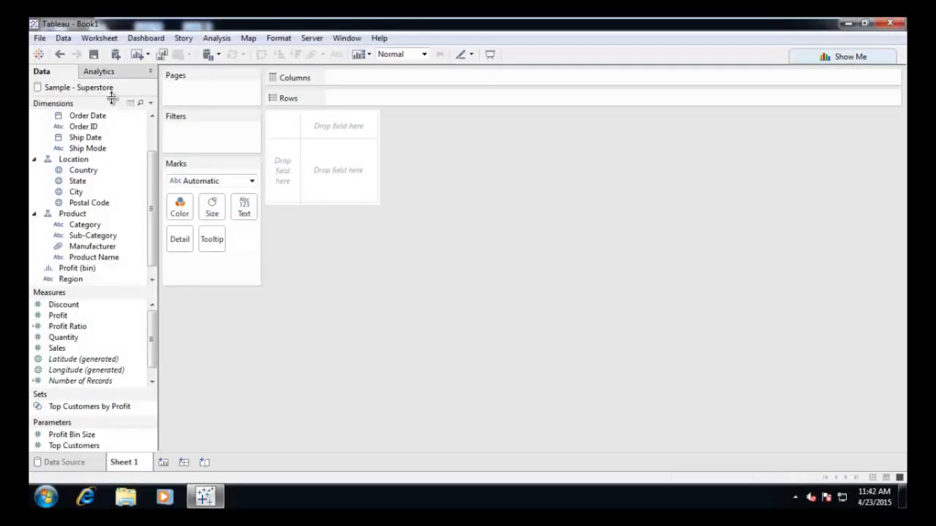
{"action": "mouse_move", "coordinate": [120, 99]}
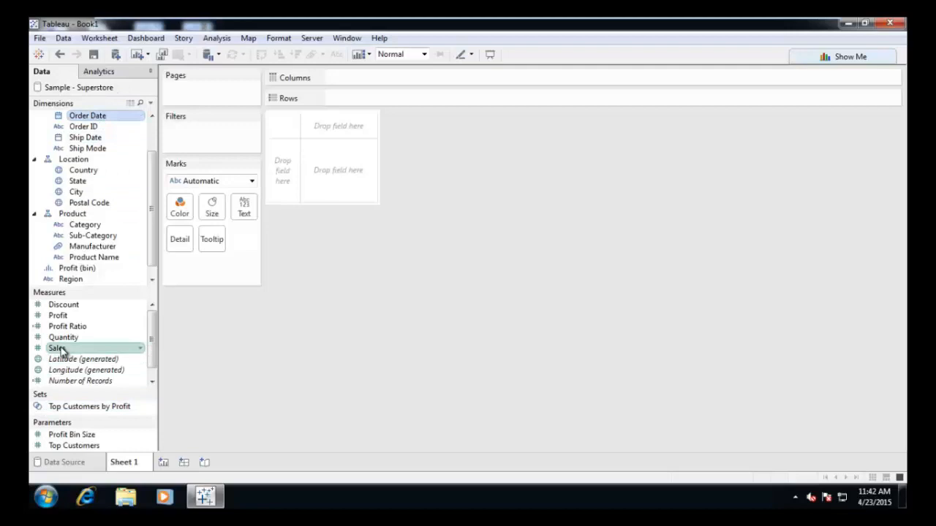
{"action": "left_click", "coordinate": [849, 55]}
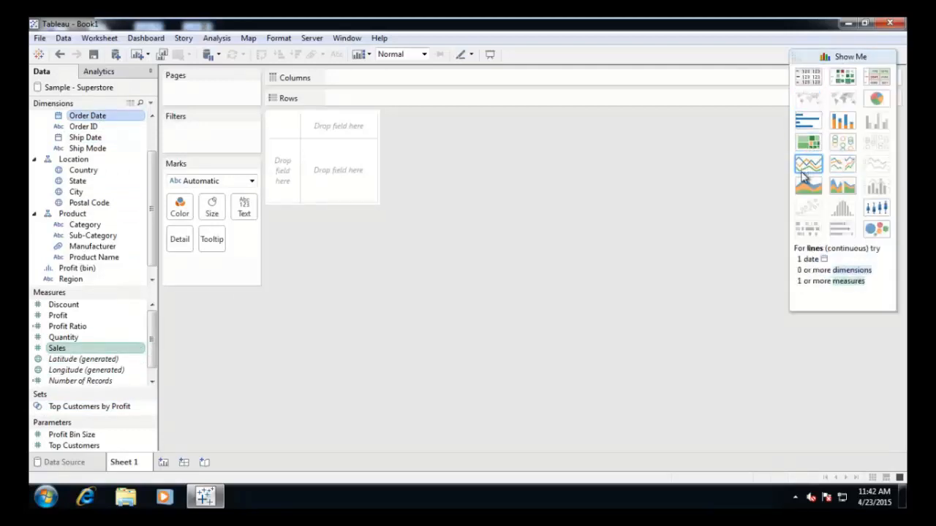
{"action": "left_click", "coordinate": [808, 164]}
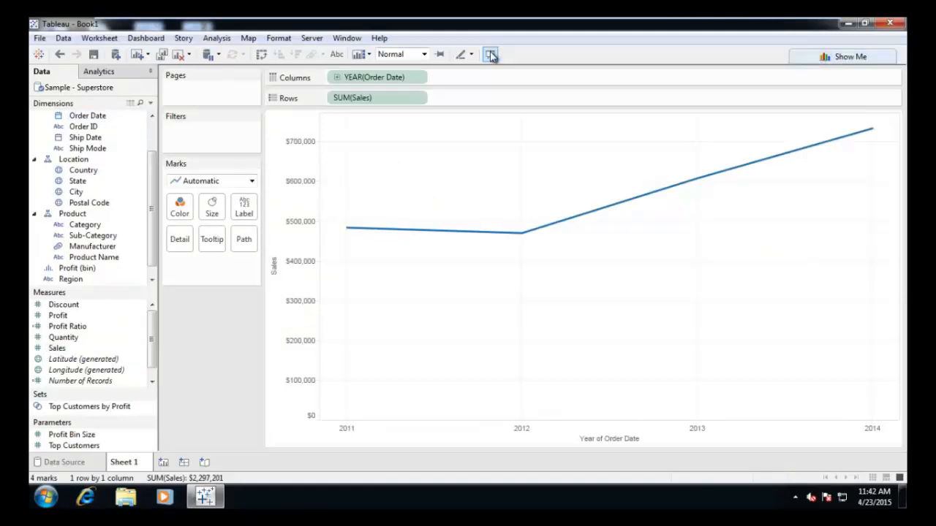
{"action": "left_click", "coordinate": [418, 76]}
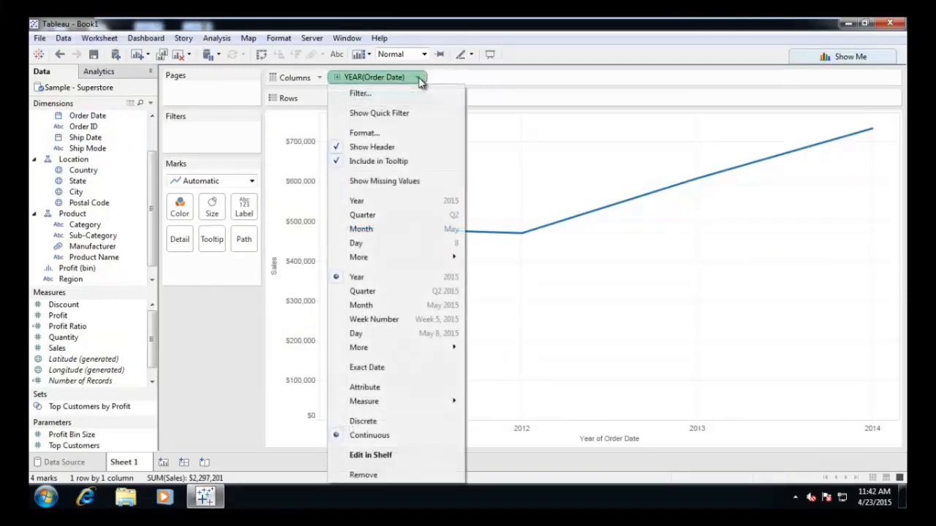
{"action": "mouse_move", "coordinate": [386, 313]}
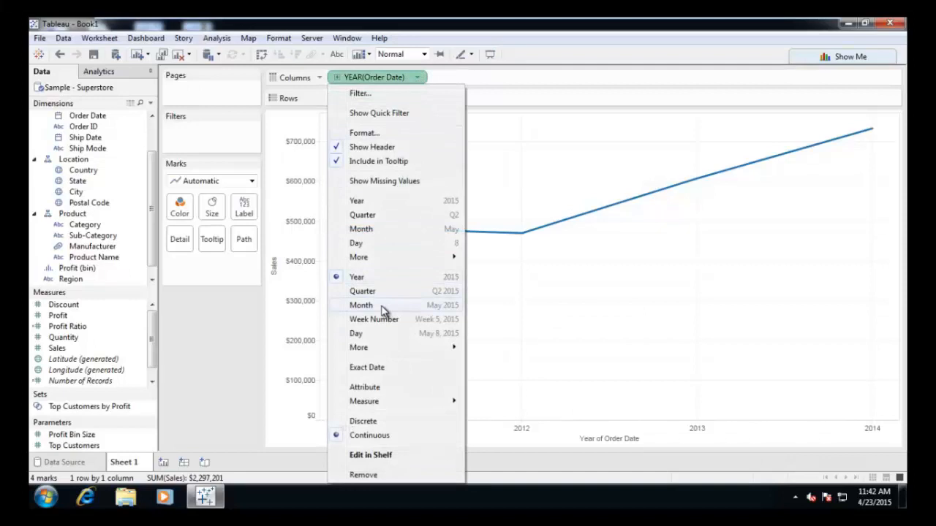
{"action": "left_click", "coordinate": [361, 306]}
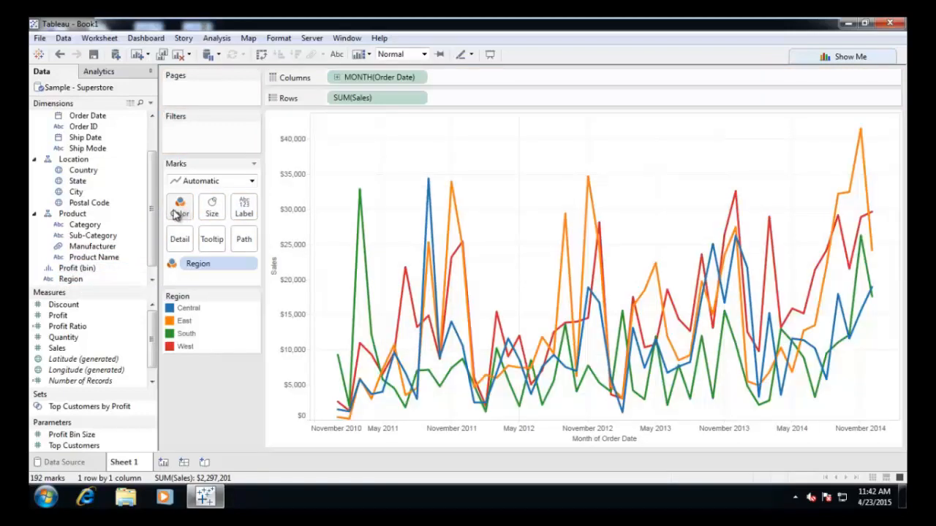
{"action": "mouse_move", "coordinate": [360, 193]}
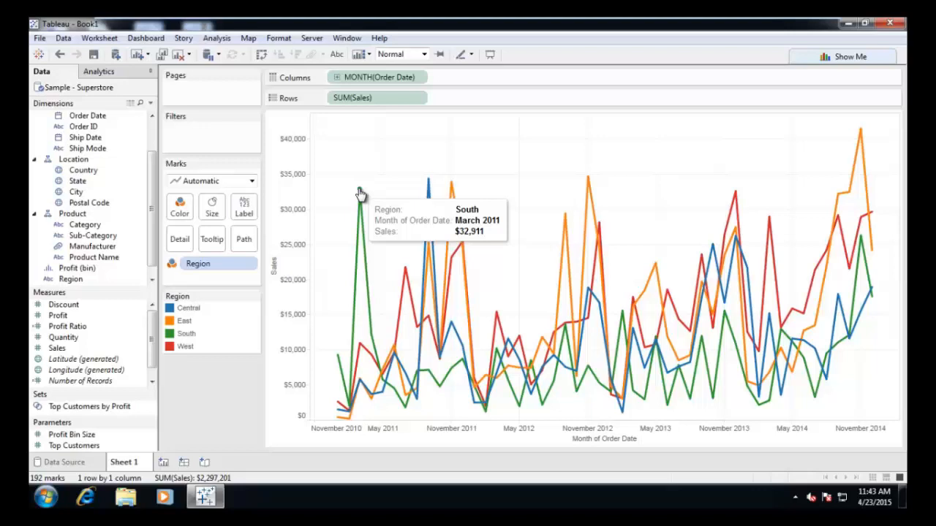
{"action": "mouse_move", "coordinate": [251, 303]}
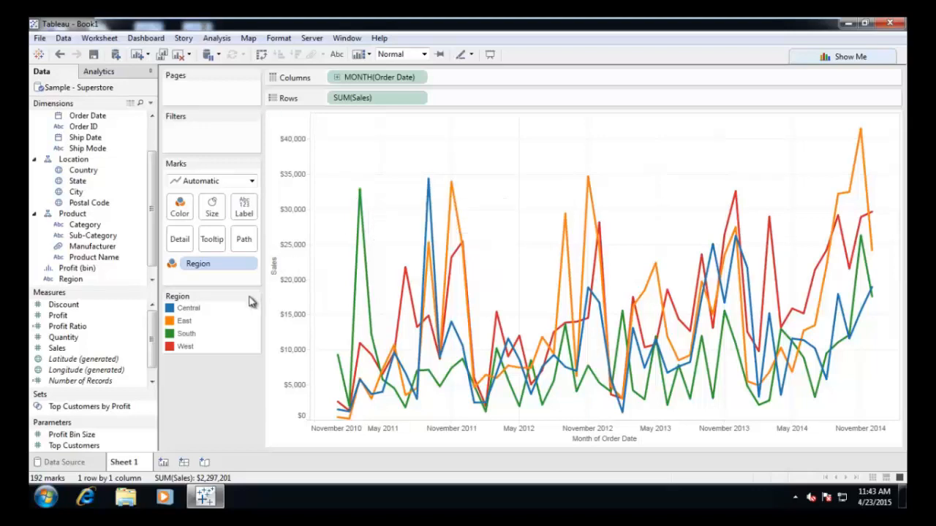
{"action": "mouse_move", "coordinate": [193, 314]}
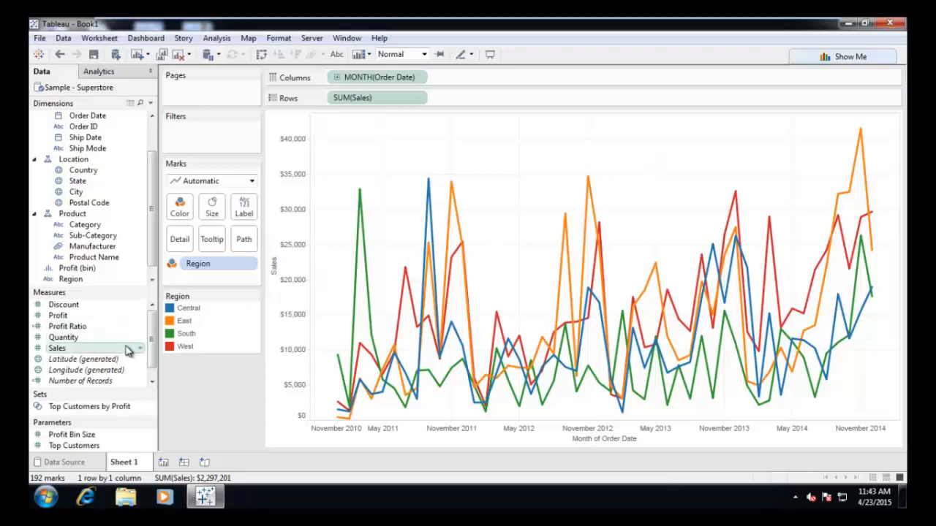
- Start a new calculated field from the Sales measure named Central Sales
{"action": "right_click", "coordinate": [57, 348]}
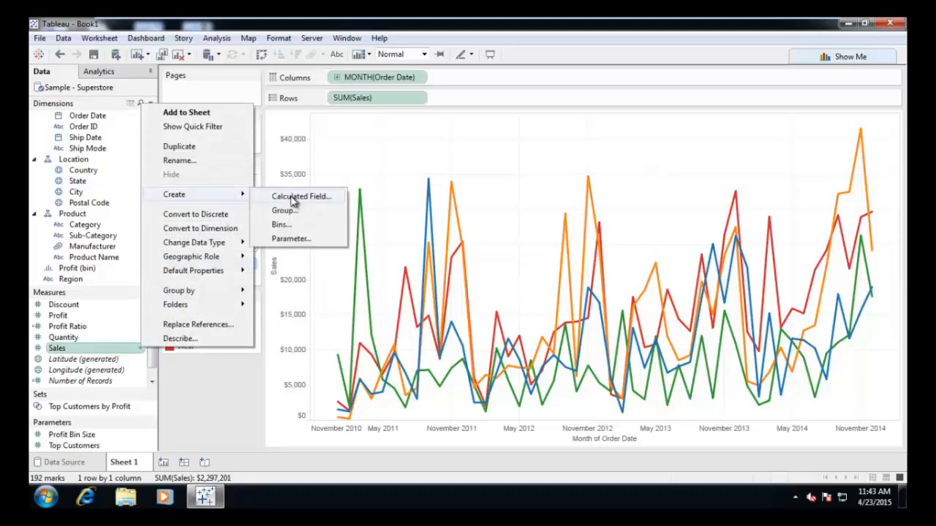
{"action": "left_click", "coordinate": [302, 196]}
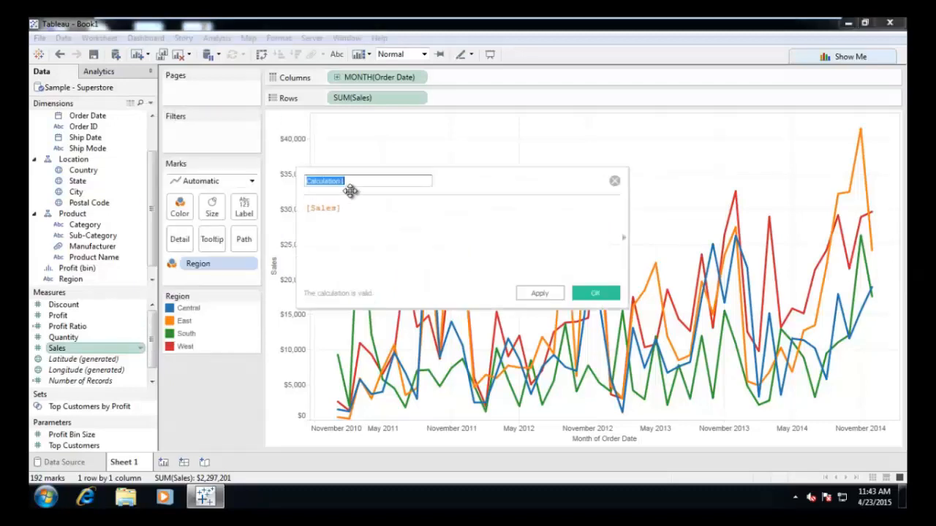
{"action": "type", "text": "Central"}
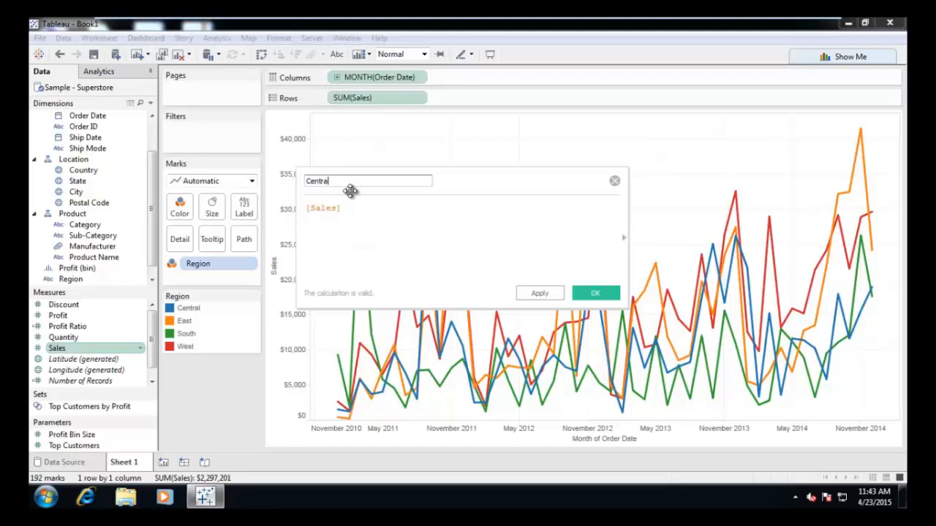
{"action": "type", "text": "Sales"}
{"action": "left_click", "coordinate": [462, 246]}
{"action": "type", "text": "I"}
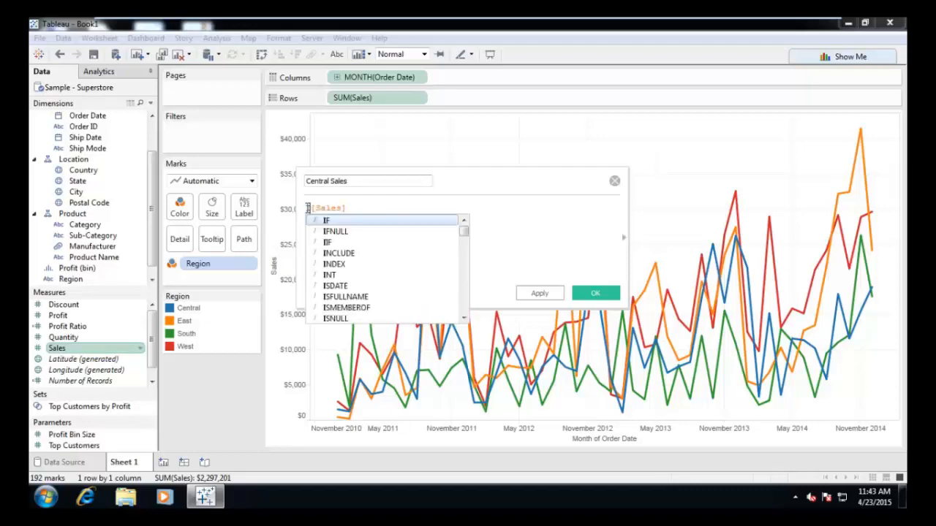
- Define it as TOTAL(SUM(IF [Region]="Central" THEN [Sales] END)) and save it
{"action": "type", "text": "Region]"}
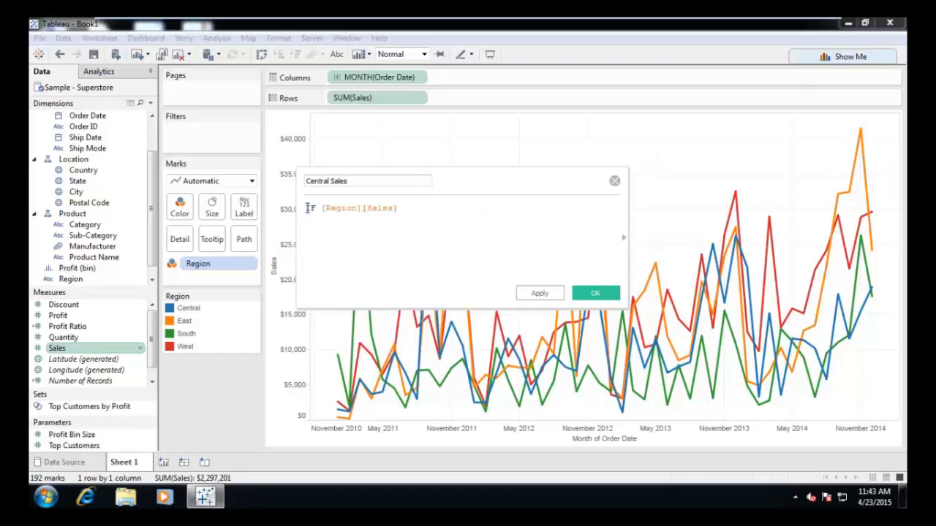
{"action": "type", "text": "=\"C"}
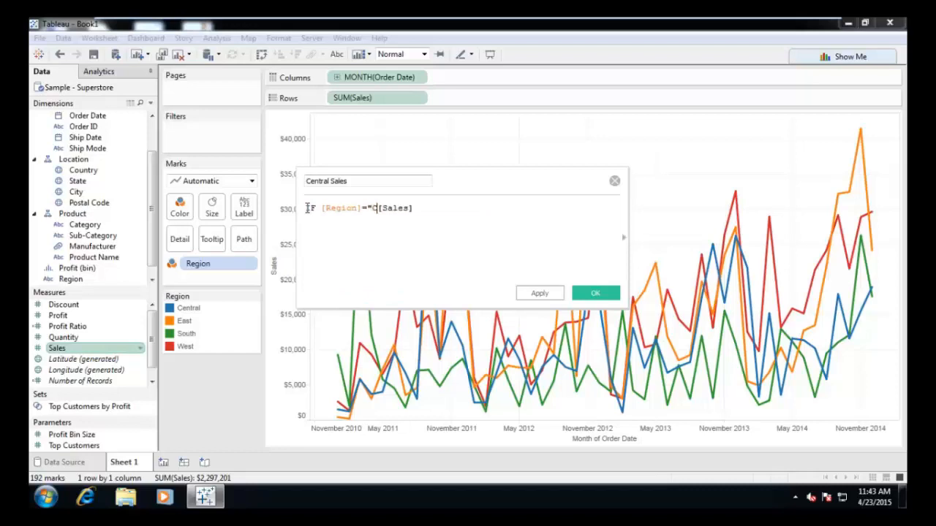
{"action": "type", "text": "entral"}
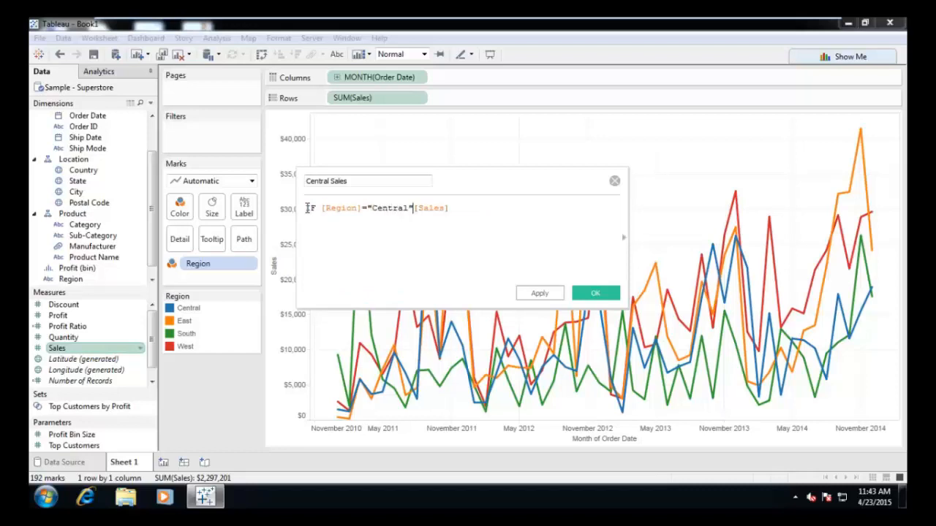
{"action": "type", "text": "THEN"}
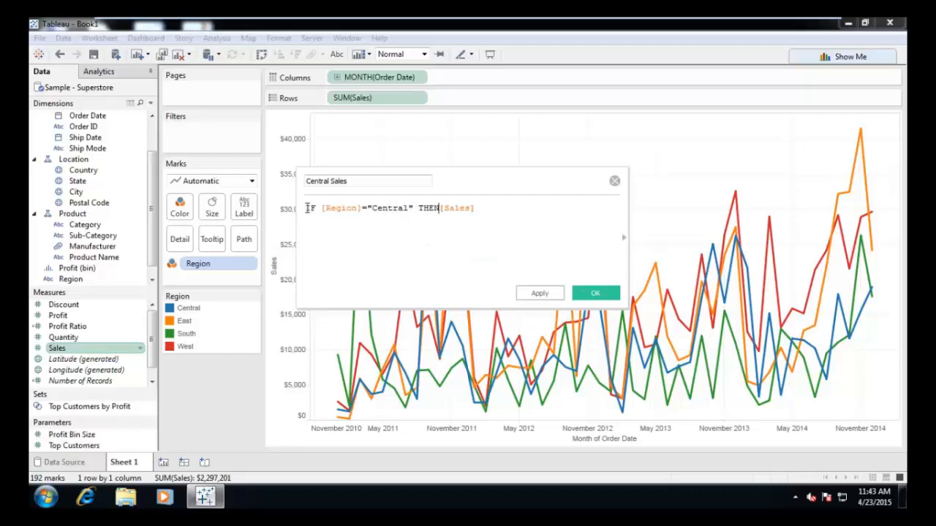
{"action": "type", "text": "END"}
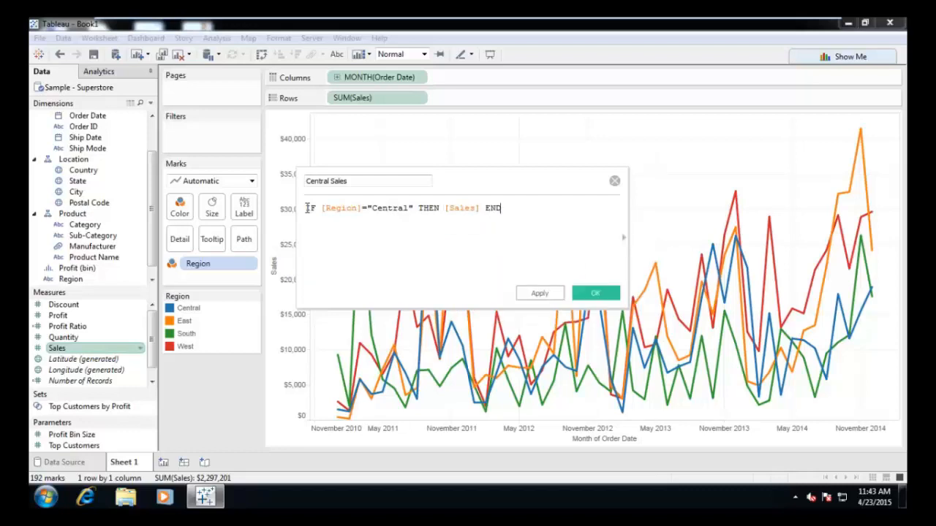
{"action": "type", "text": ")"}
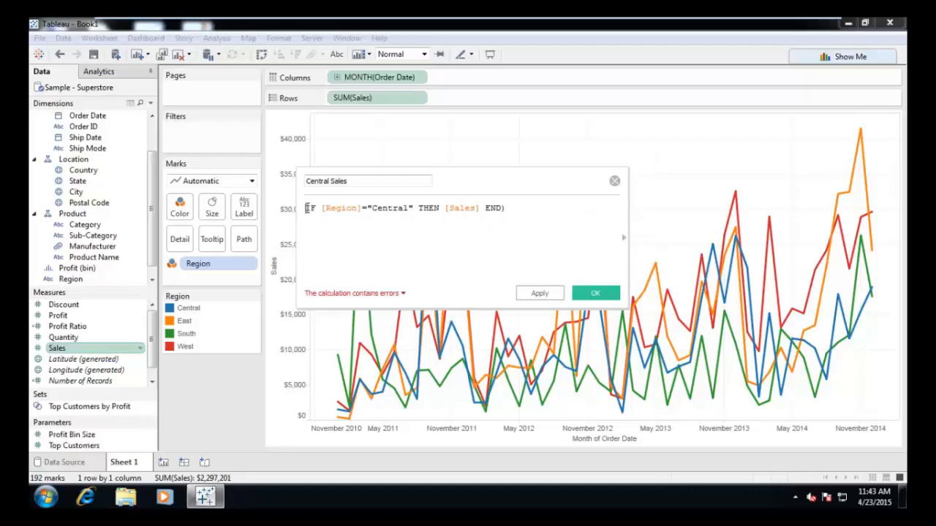
{"action": "type", "text": "SUM("}
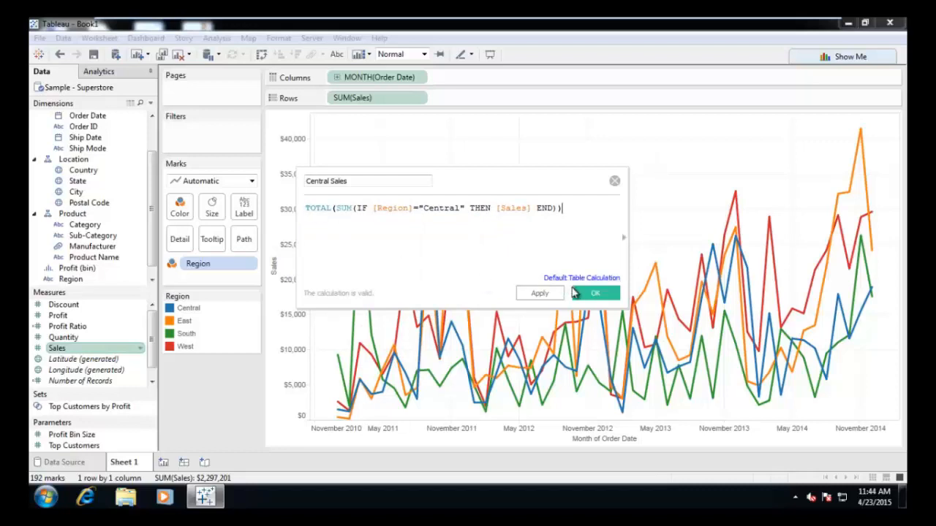
{"action": "left_click", "coordinate": [595, 293]}
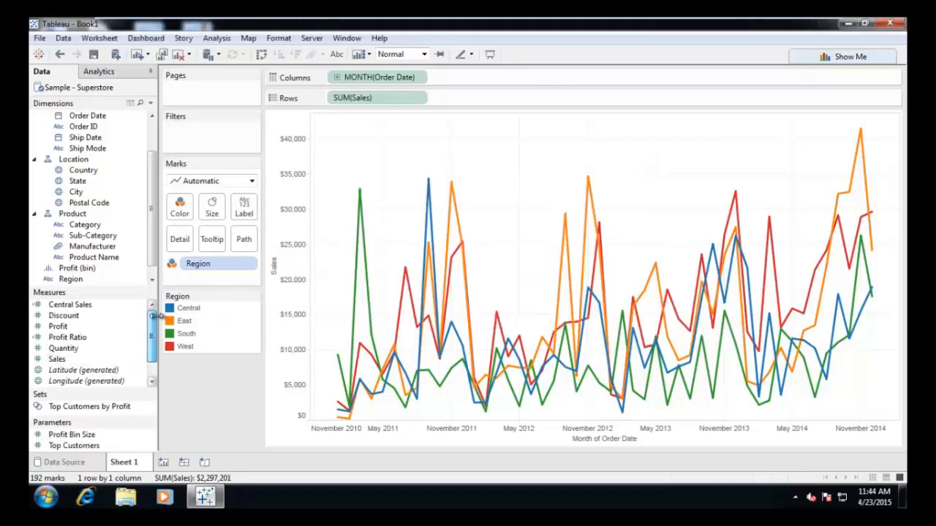
- Set Central Sales' default number format to Currency (Custom) with dollar prefix and separators
{"action": "right_click", "coordinate": [70, 305]}
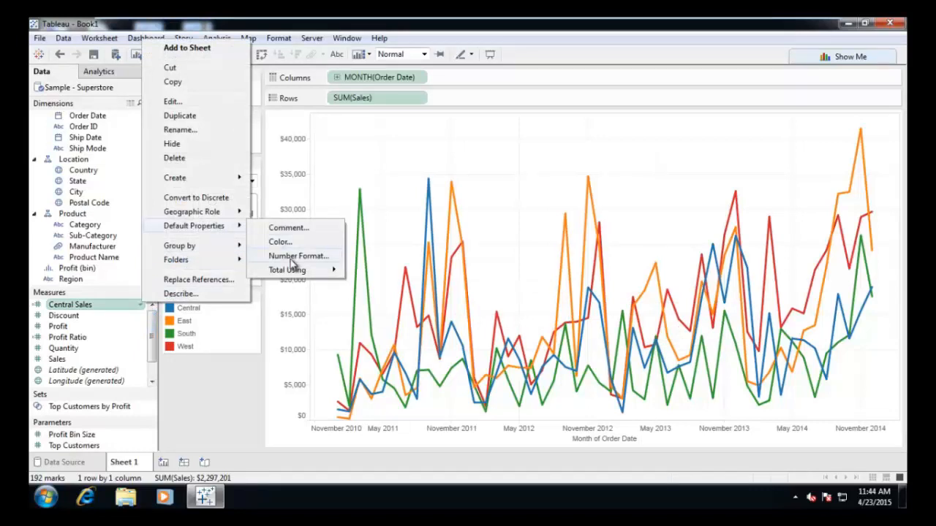
{"action": "left_click", "coordinate": [298, 256]}
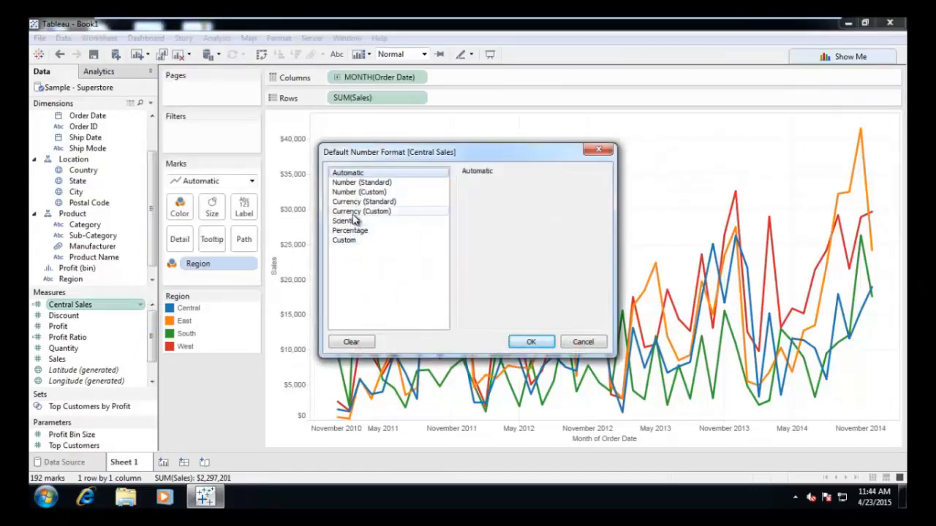
{"action": "left_click", "coordinate": [361, 211]}
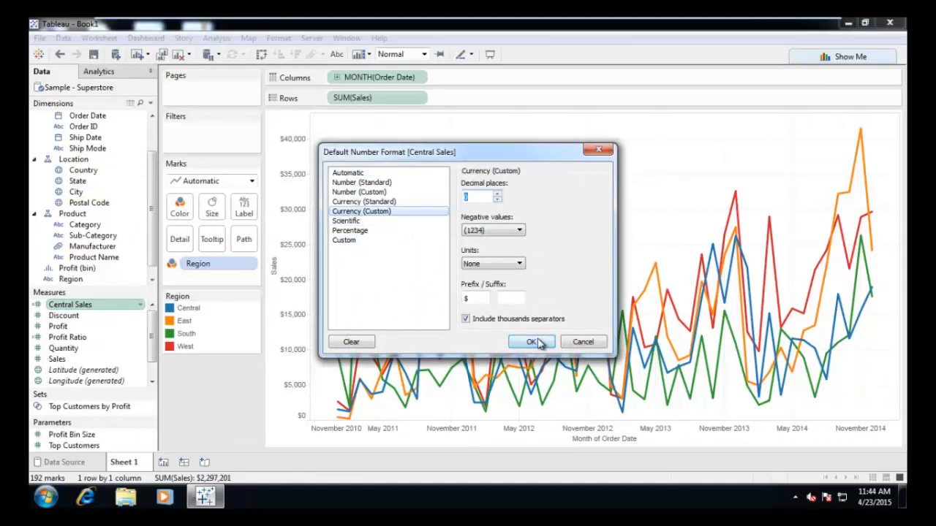
{"action": "left_click", "coordinate": [532, 342]}
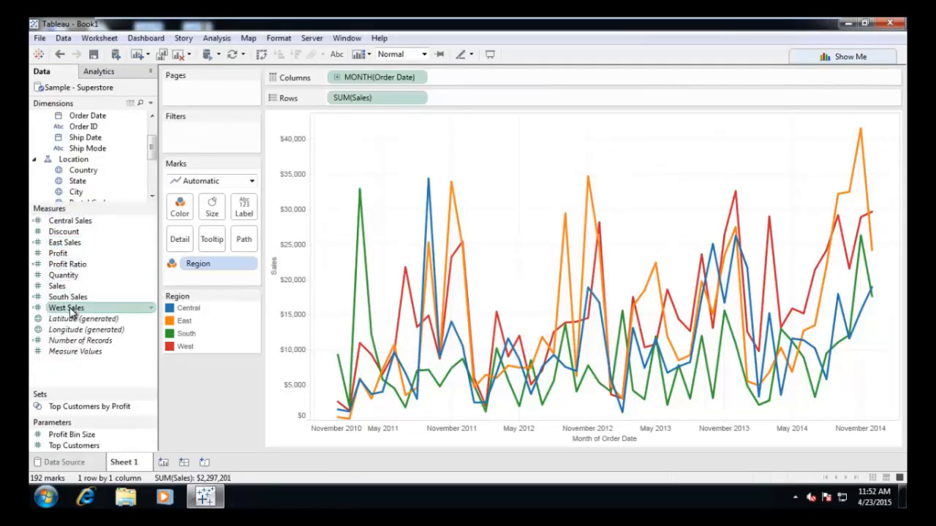
- Create a Total Sales calculated field beginning with [Central Sales]+[East Sales]
{"action": "right_click", "coordinate": [70, 219]}
{"action": "type", "text": "T"}
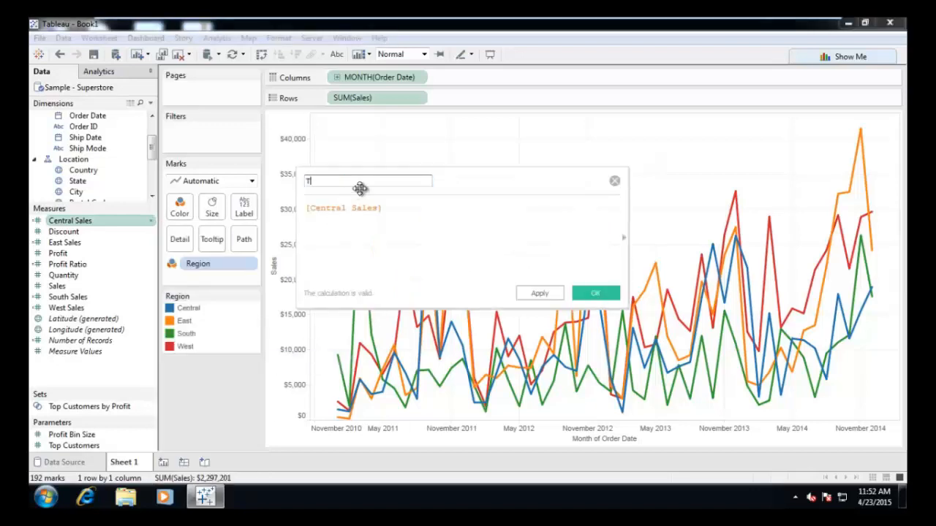
{"action": "type", "text": "otal"}
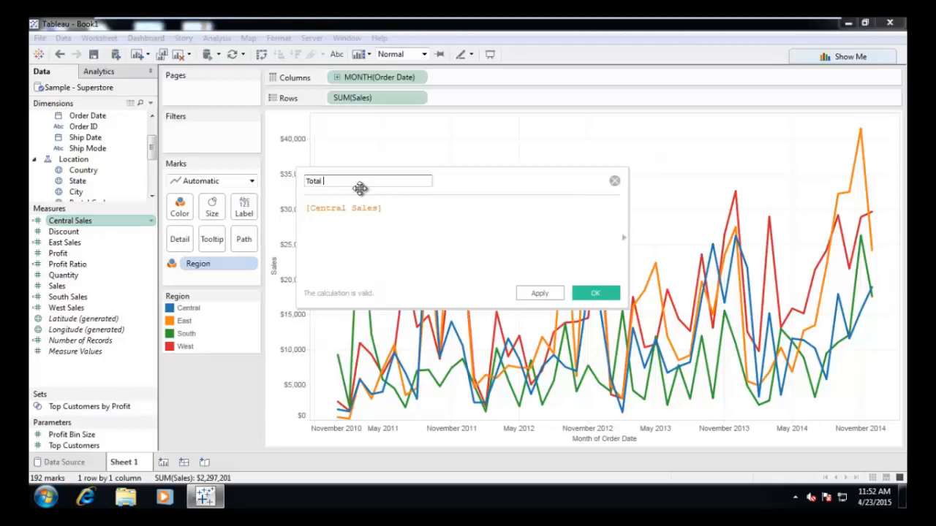
{"action": "type", "text": "Sales"}
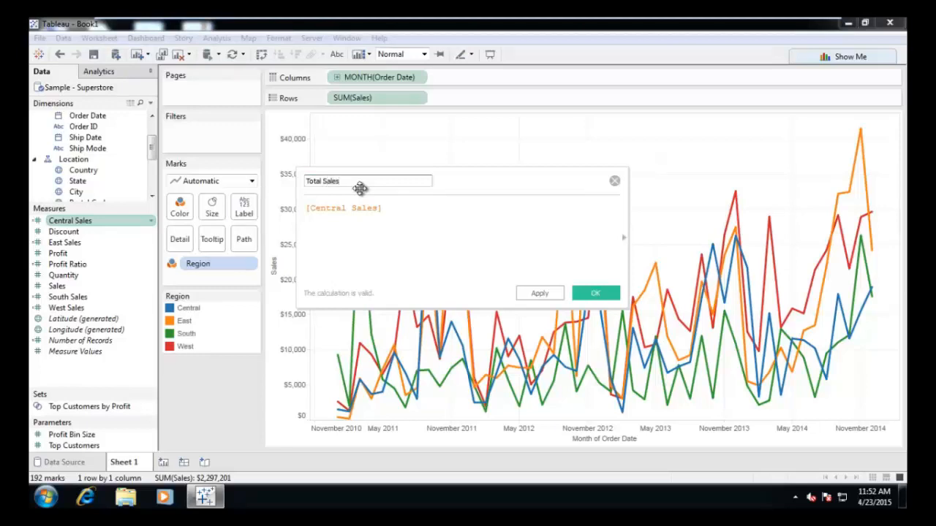
{"action": "type", "text": "+"}
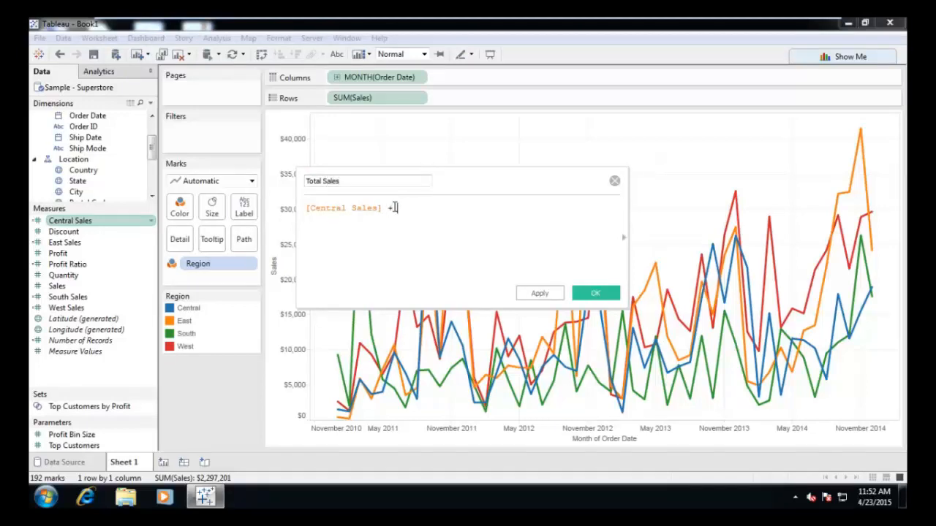
{"action": "type", "text": "+Ea"}
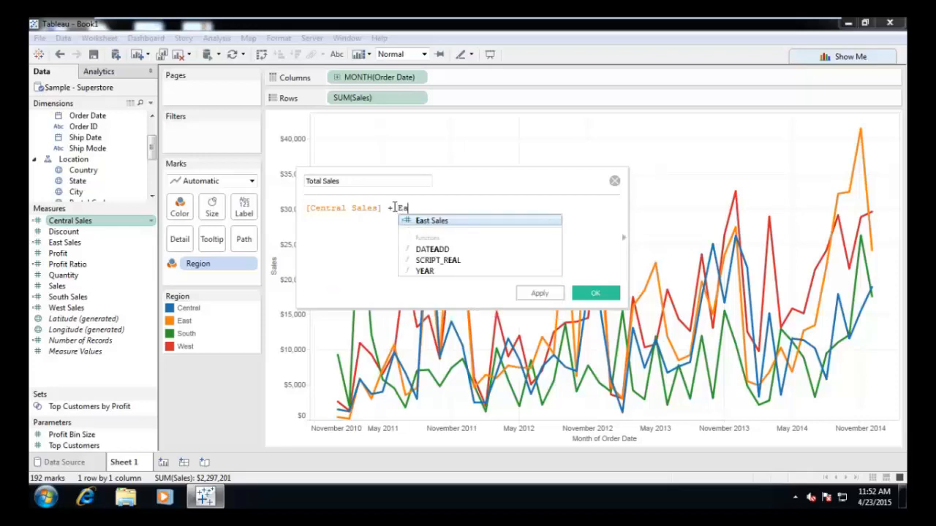
- Complete the formula with +[South Sales]+[West Sales] using autocomplete and save it
{"action": "left_click", "coordinate": [431, 219]}
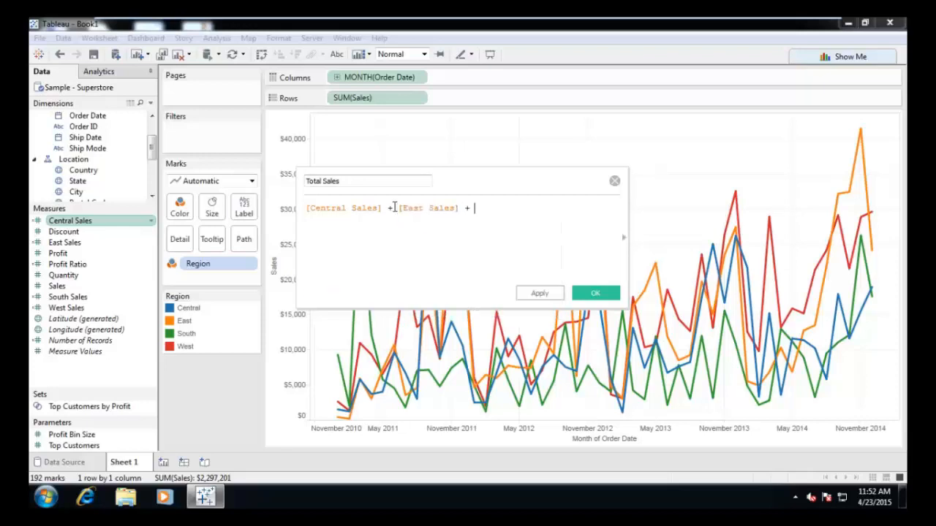
{"action": "type", "text": "[South Sales]"}
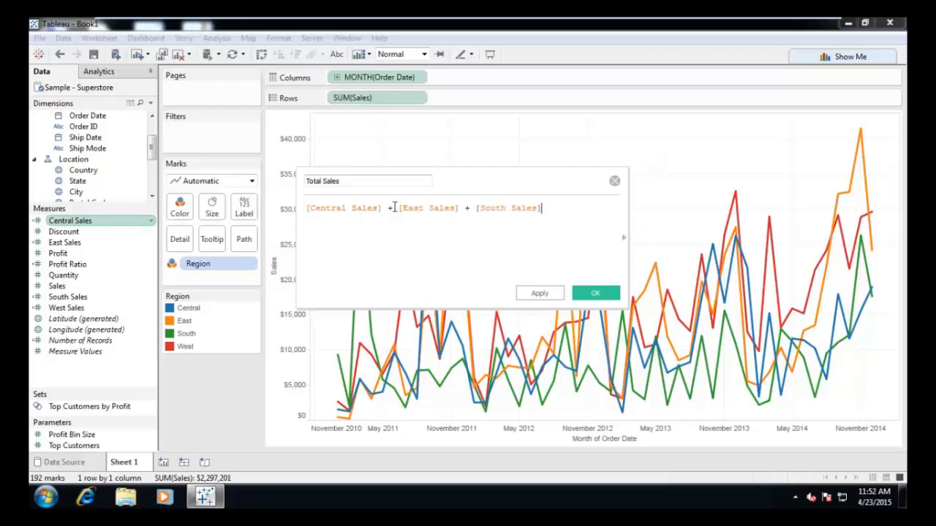
{"action": "type", "text": "+ We"}
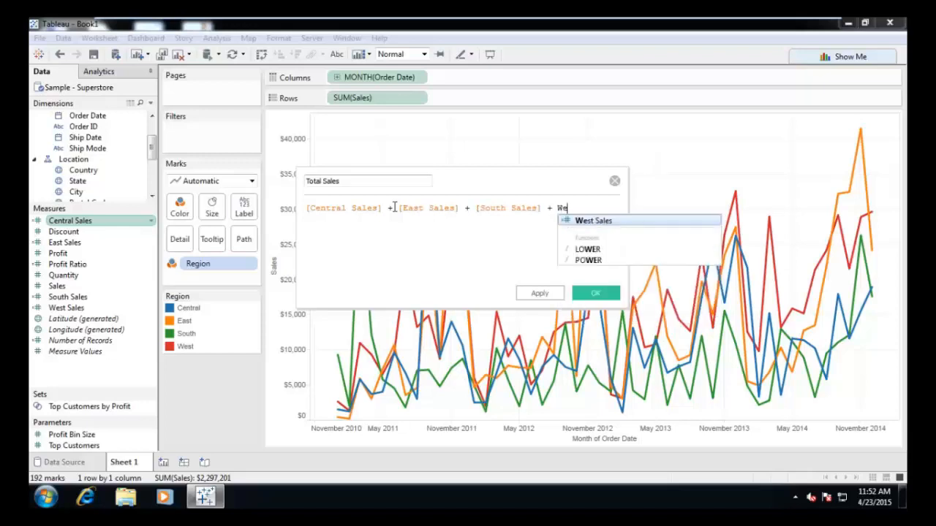
{"action": "left_click", "coordinate": [593, 219]}
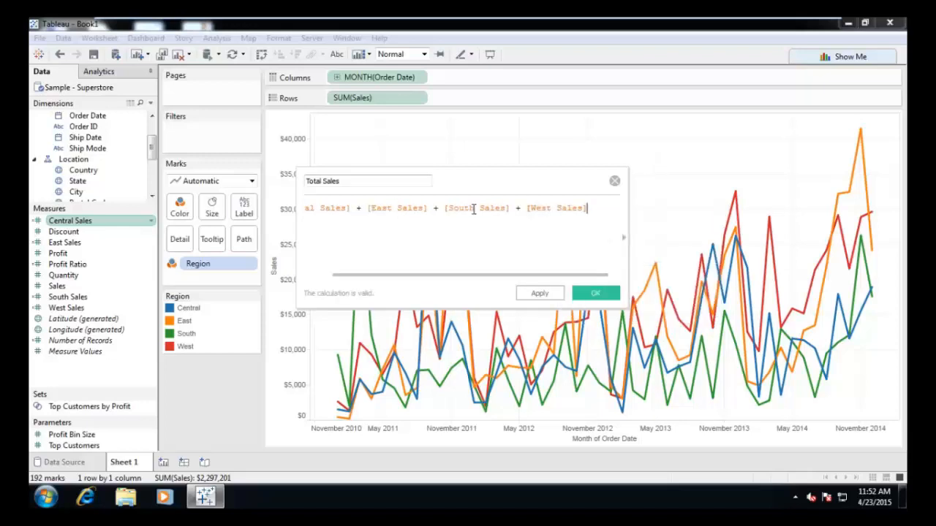
{"action": "left_click", "coordinate": [595, 293]}
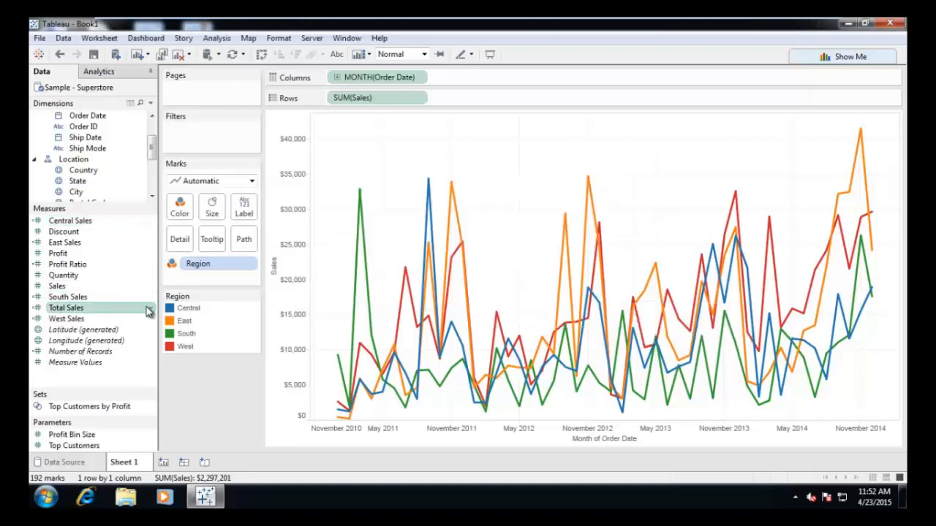
- Set Total Sales' default number format to custom currency with adjusted decimal places
{"action": "right_click", "coordinate": [67, 307]}
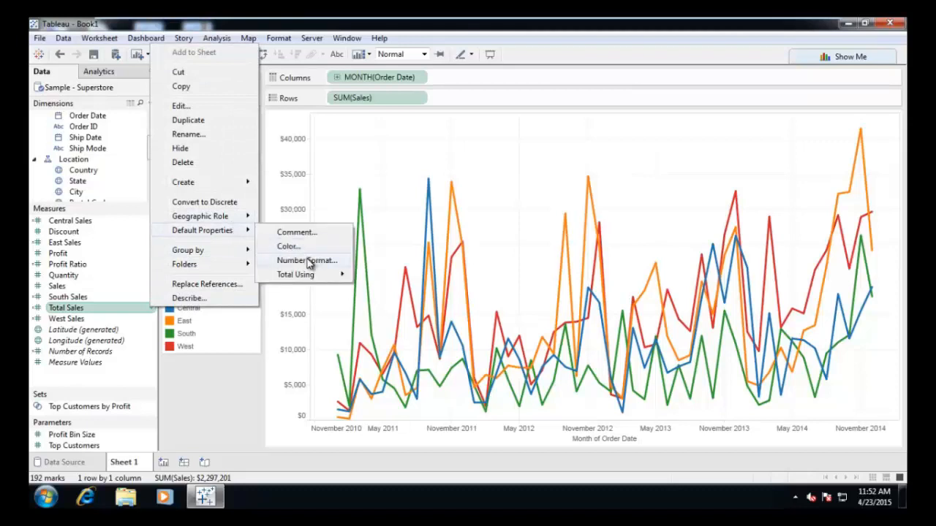
{"action": "left_click", "coordinate": [307, 261]}
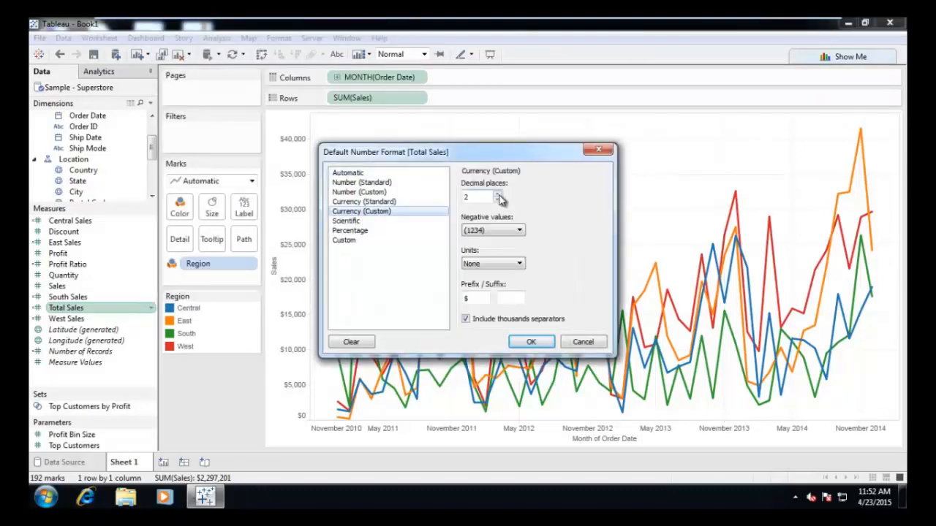
{"action": "left_click", "coordinate": [497, 193]}
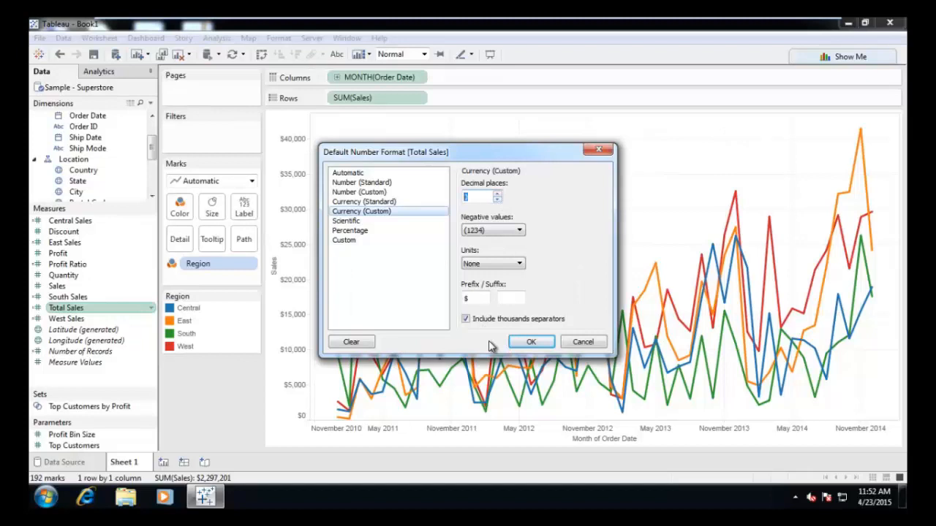
{"action": "left_click", "coordinate": [531, 342]}
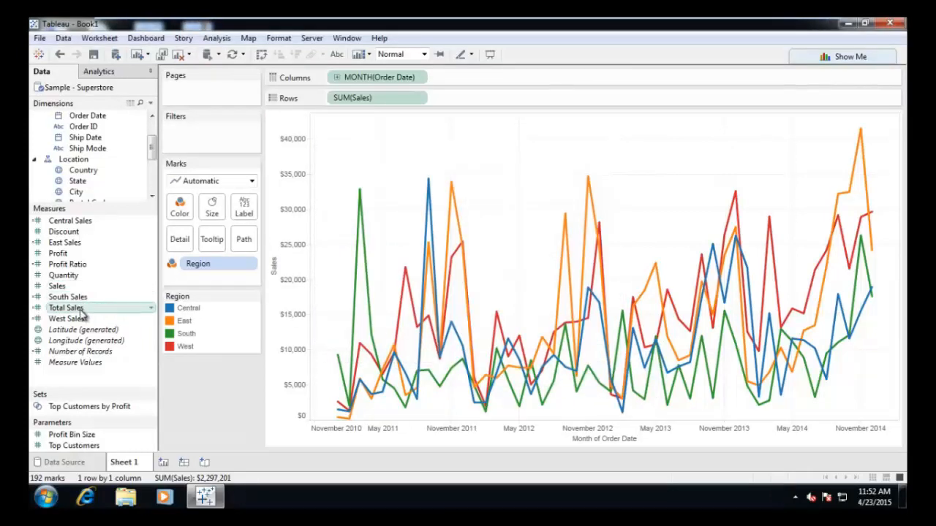
- Start a new calculated field from Total Sales named Percentage Sales
{"action": "right_click", "coordinate": [66, 308]}
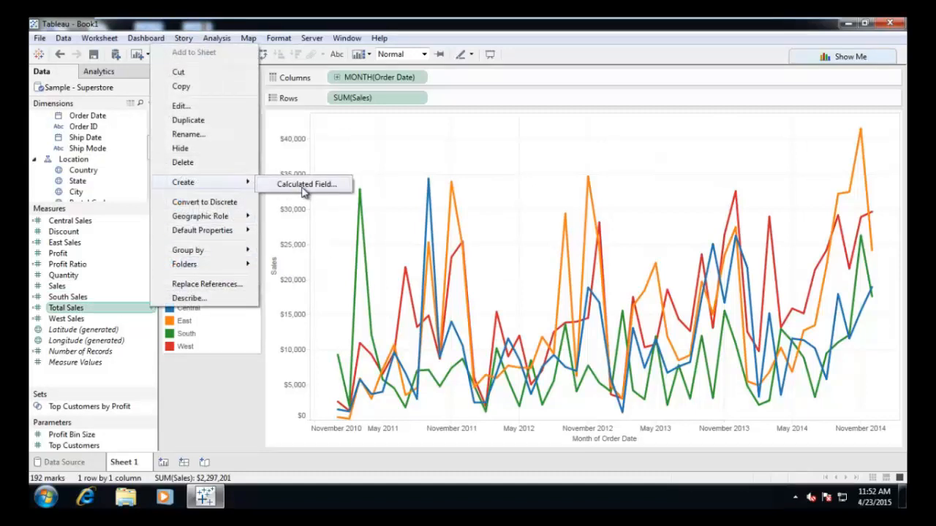
{"action": "left_click", "coordinate": [306, 184]}
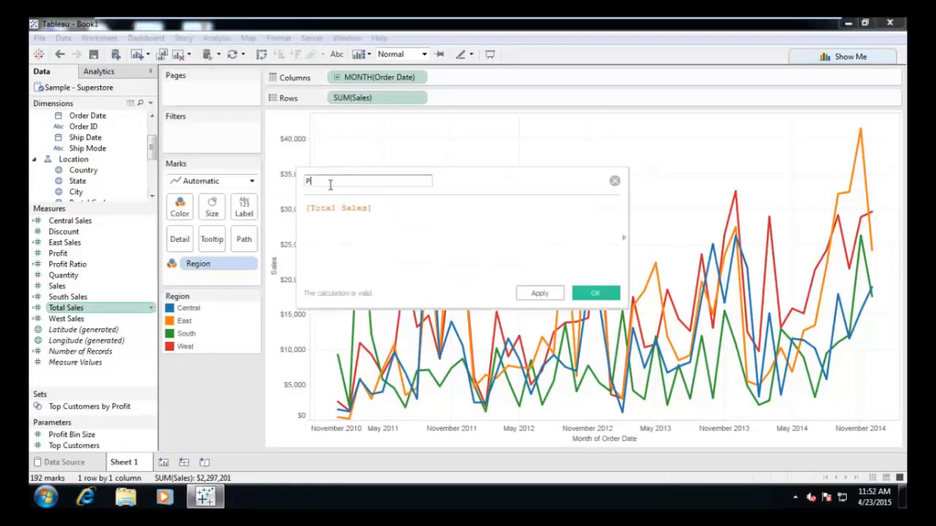
{"action": "type", "text": "erce"}
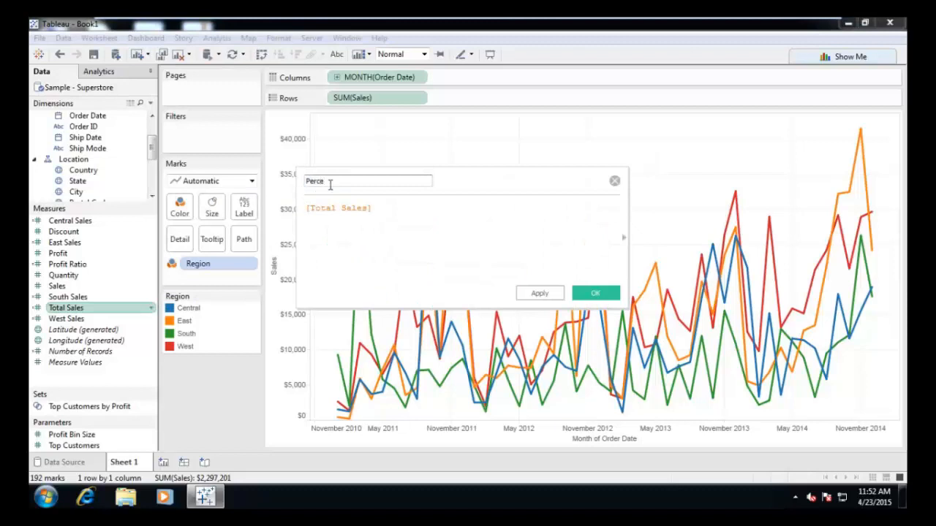
{"action": "type", "text": "ntage"}
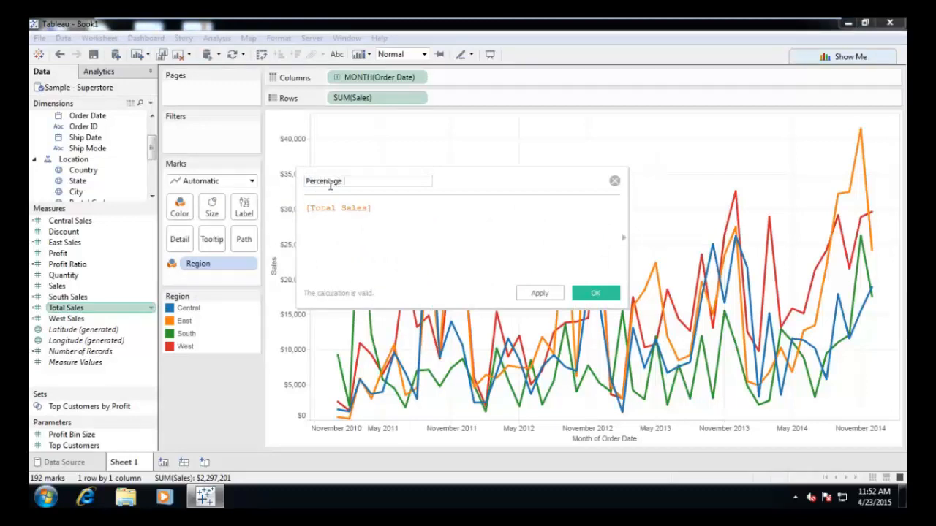
{"action": "type", "text": "Sales"}
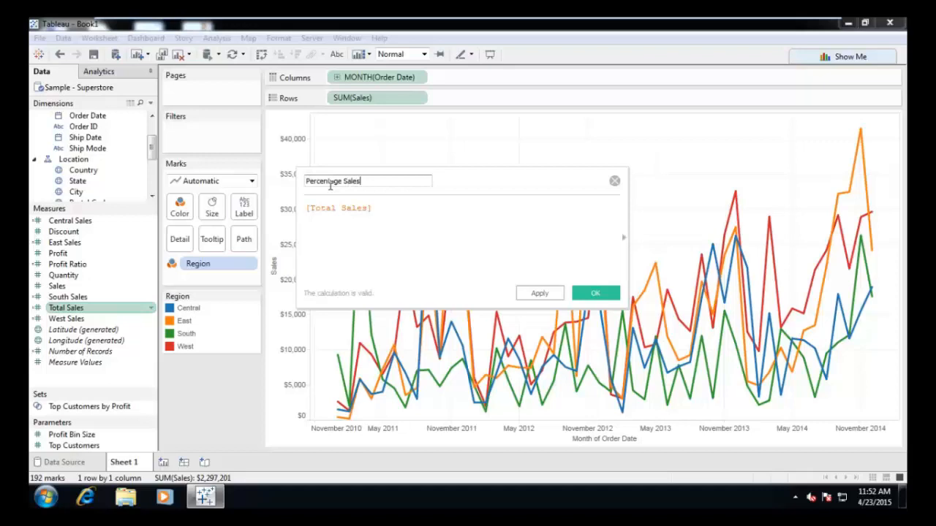
- Define it as SUM([Sales])/[Total Sales] and save the calculation
{"action": "double_click", "coordinate": [339, 208]}
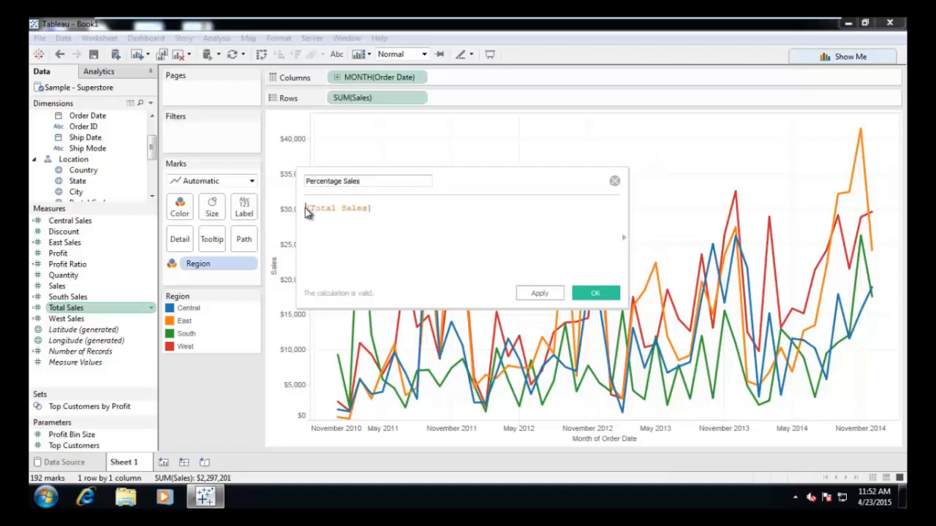
{"action": "type", "text": "SUM(Sales)/"}
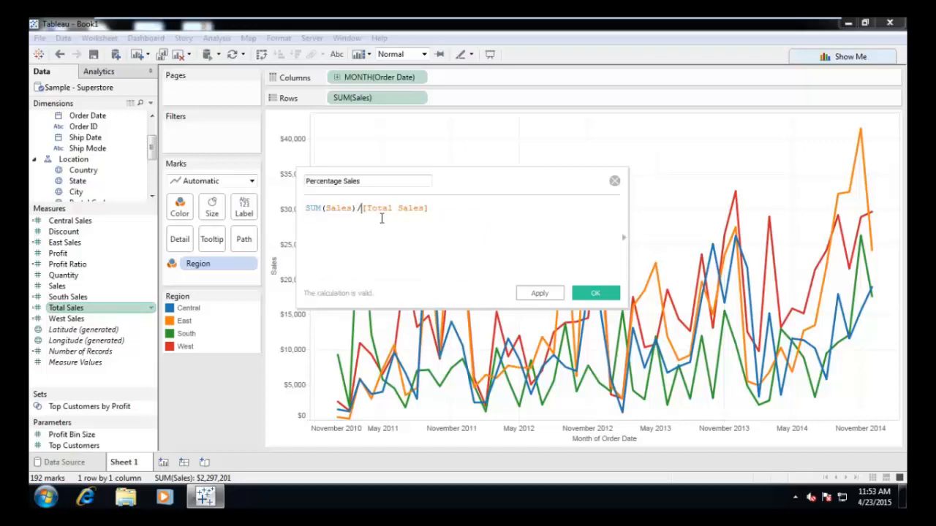
{"action": "left_click", "coordinate": [594, 293]}
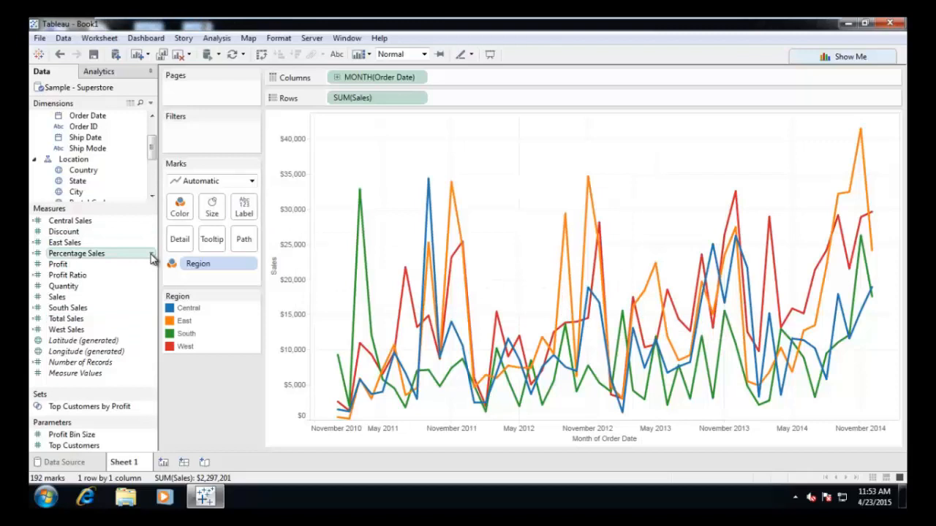
- Set Percentage Sales' default number format to Percentage with two decimal places
{"action": "right_click", "coordinate": [76, 253]}
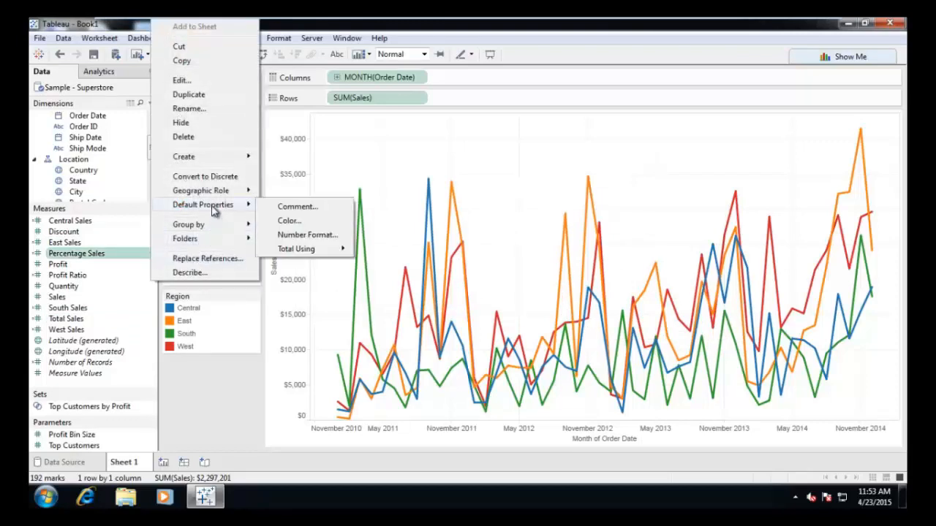
{"action": "left_click", "coordinate": [307, 234]}
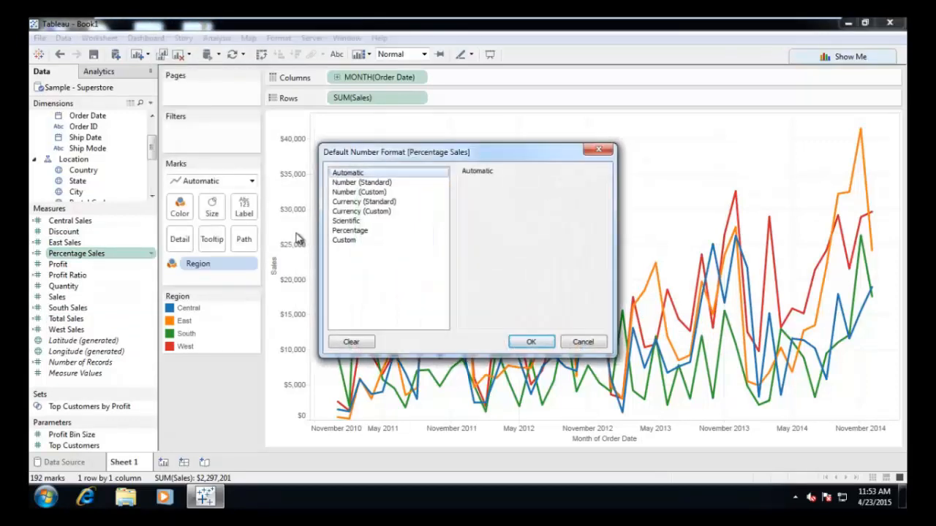
{"action": "left_click", "coordinate": [349, 231]}
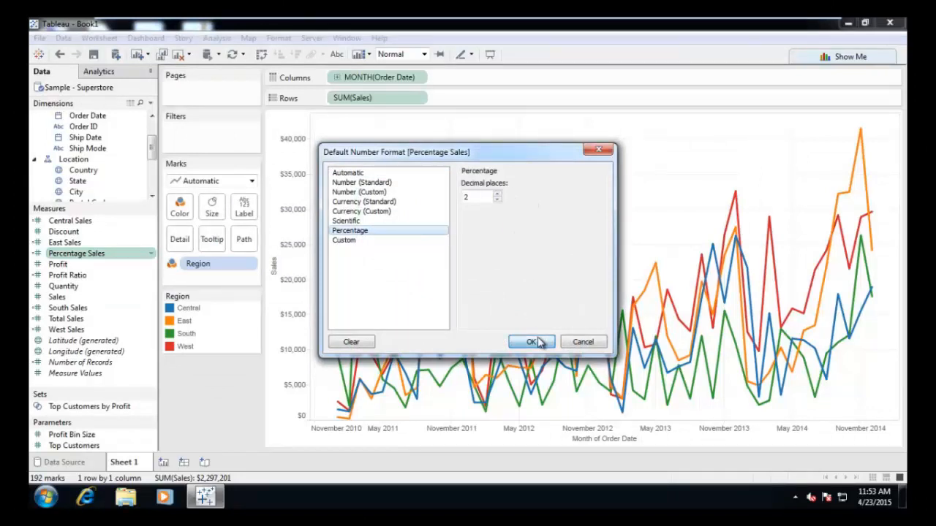
{"action": "left_click", "coordinate": [532, 342]}
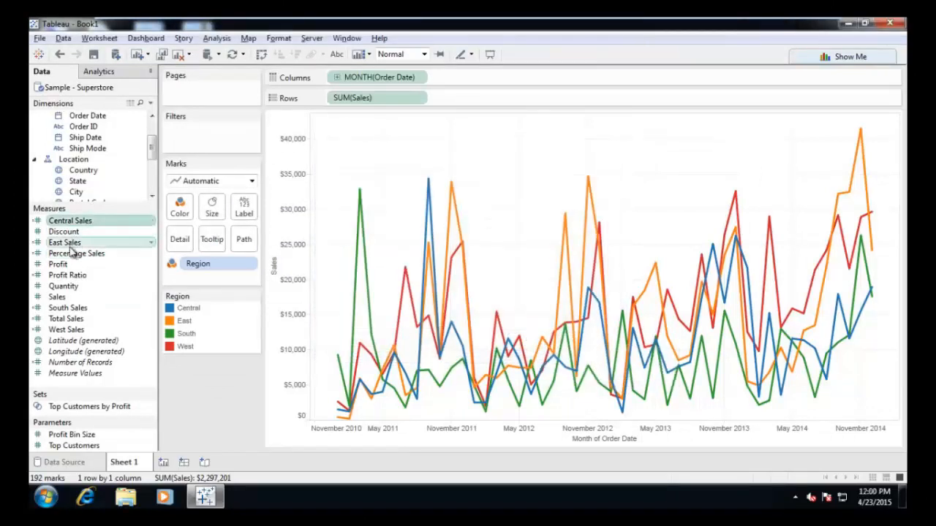
{"action": "left_click", "coordinate": [66, 319]}
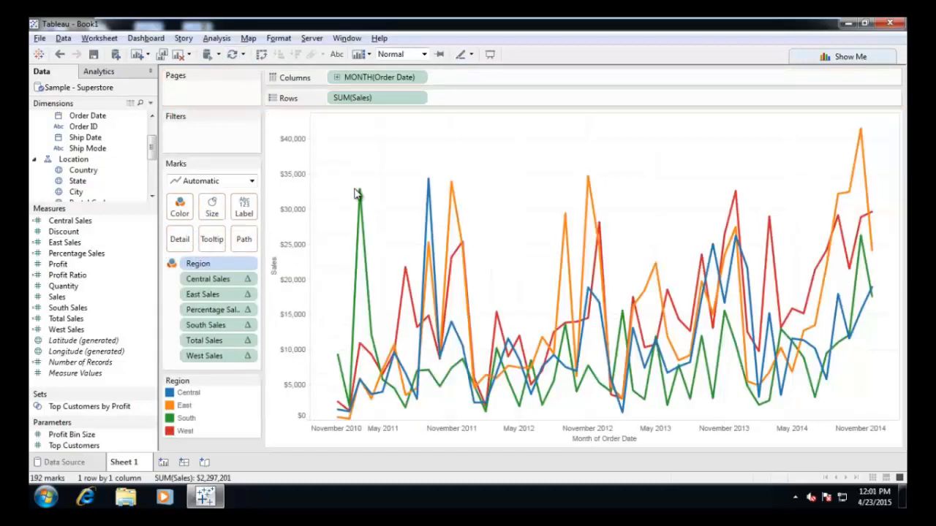
{"action": "mouse_move", "coordinate": [360, 196]}
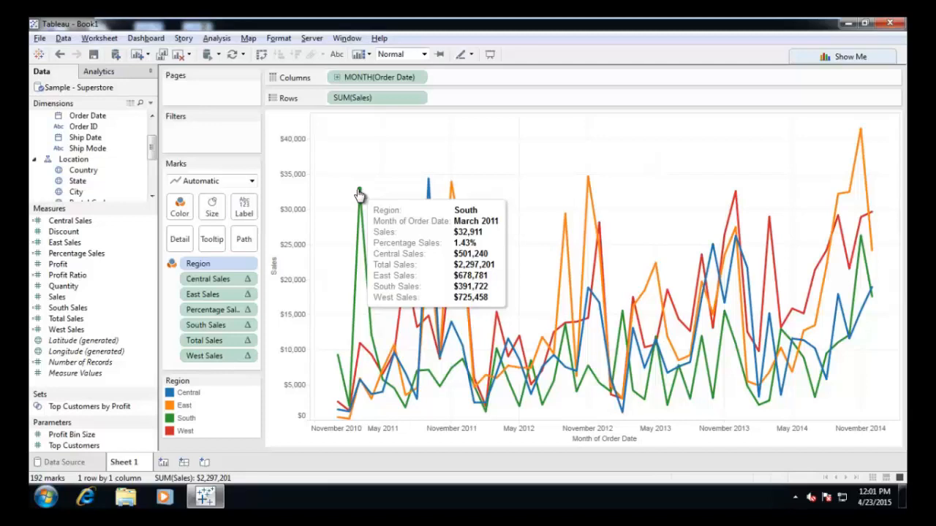
{"action": "mouse_move", "coordinate": [216, 277]}
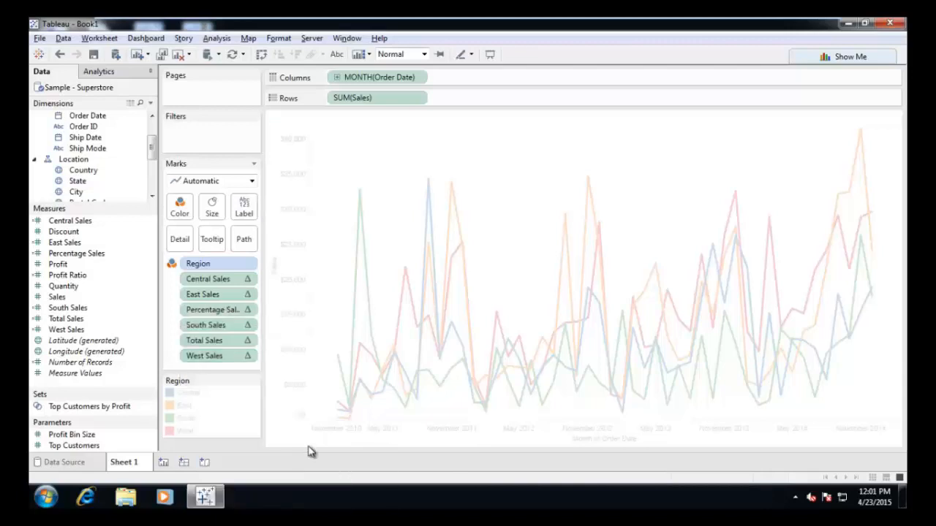
{"action": "left_click", "coordinate": [234, 54]}
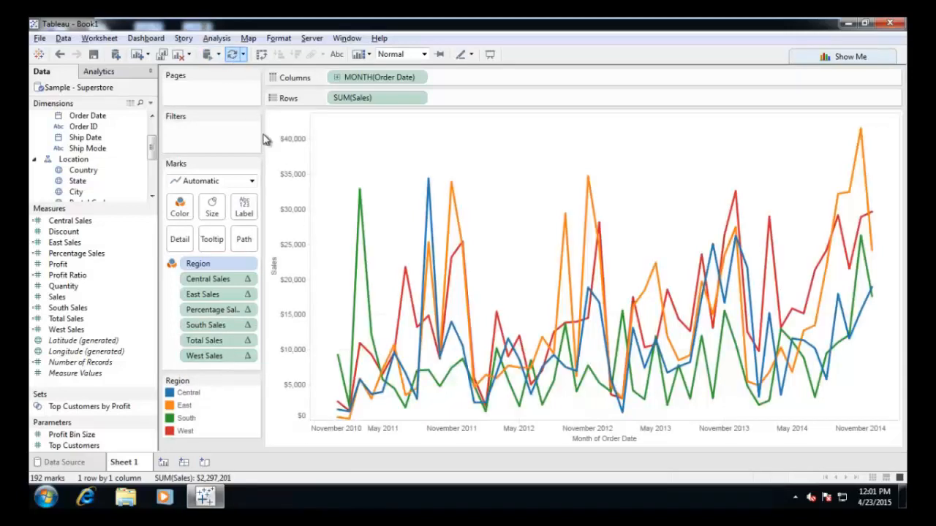
{"action": "mouse_move", "coordinate": [360, 193]}
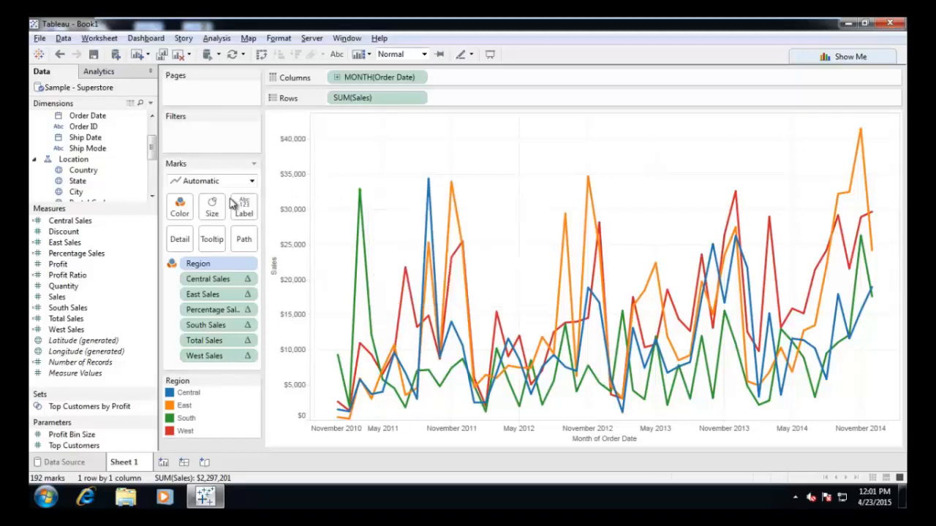
- Rearrange the tooltip: month, region sales, Percentage and Total Sales, then the four regional sales
{"action": "left_click", "coordinate": [210, 240]}
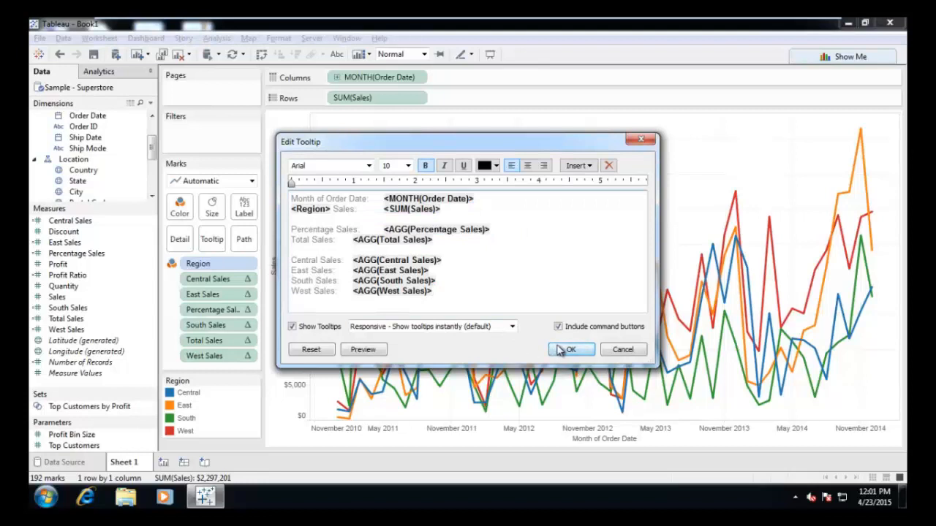
{"action": "left_click", "coordinate": [571, 350]}
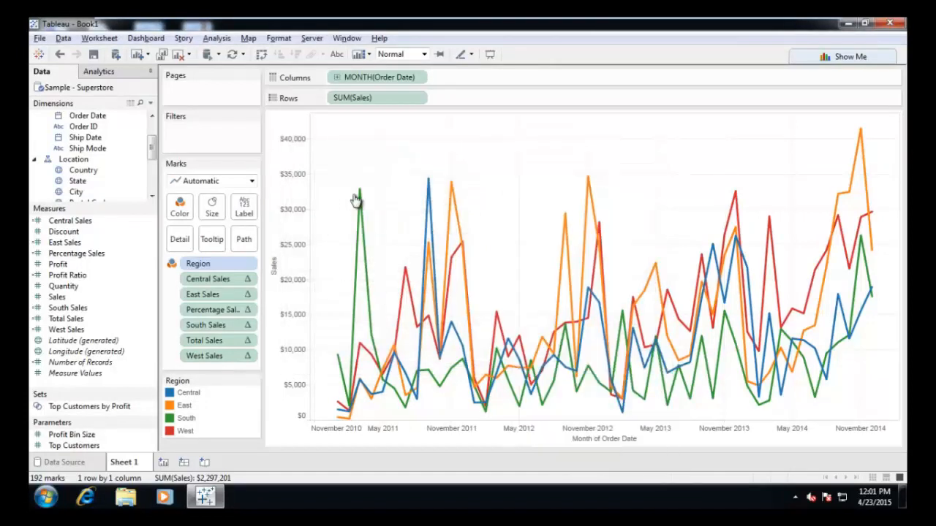
{"action": "mouse_move", "coordinate": [360, 199]}
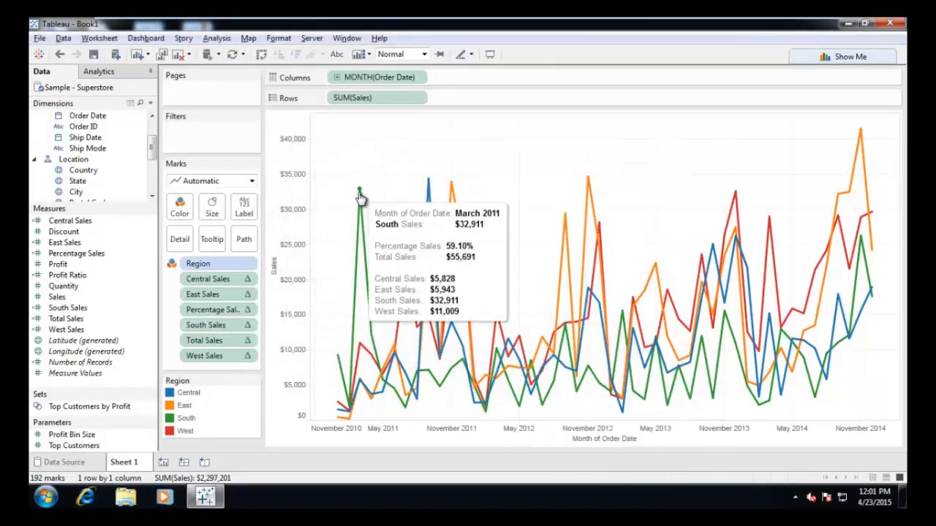